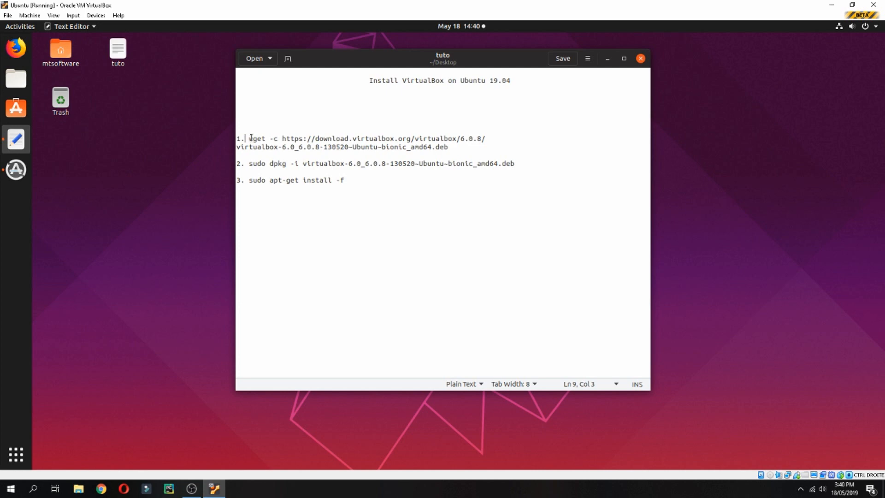
Step: Paste the copied wget command into the terminal and download the VirtualBox 6.0.8 .deb package
{"action": "left_click_drag", "start_coordinate": [248, 139], "coordinate": [449, 147]}
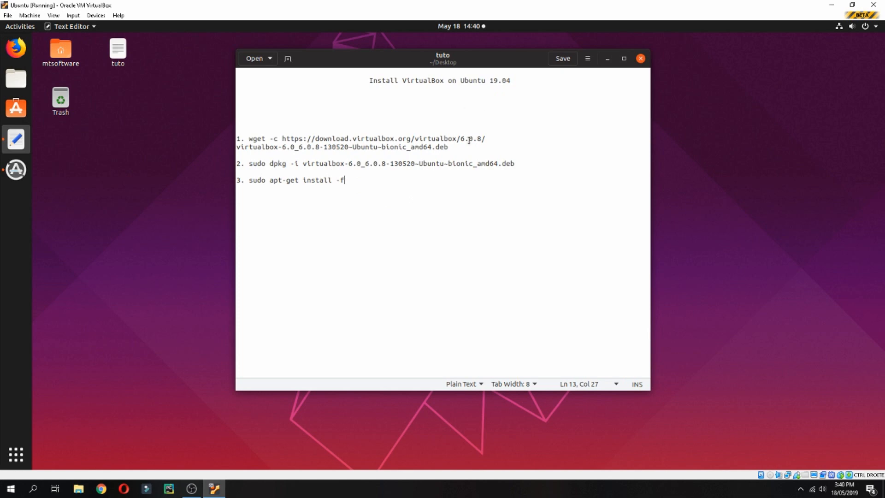
{"action": "double_click", "coordinate": [471, 139]}
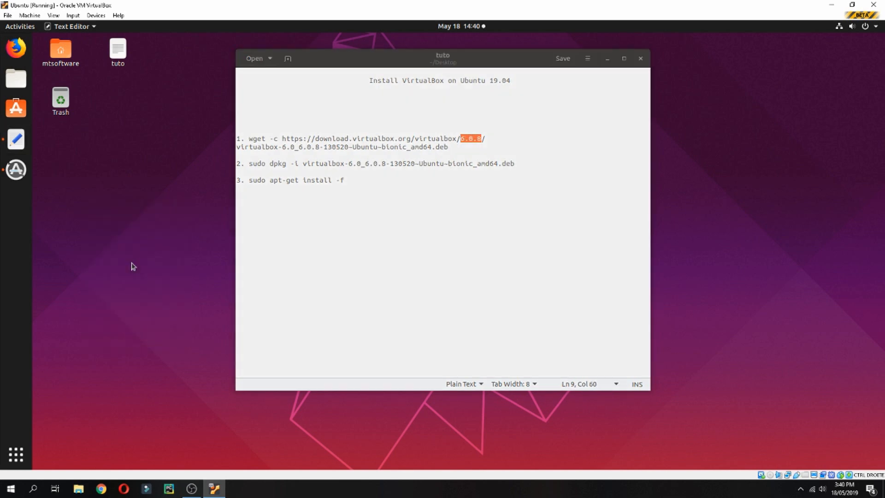
{"action": "left_click", "coordinate": [16, 200]}
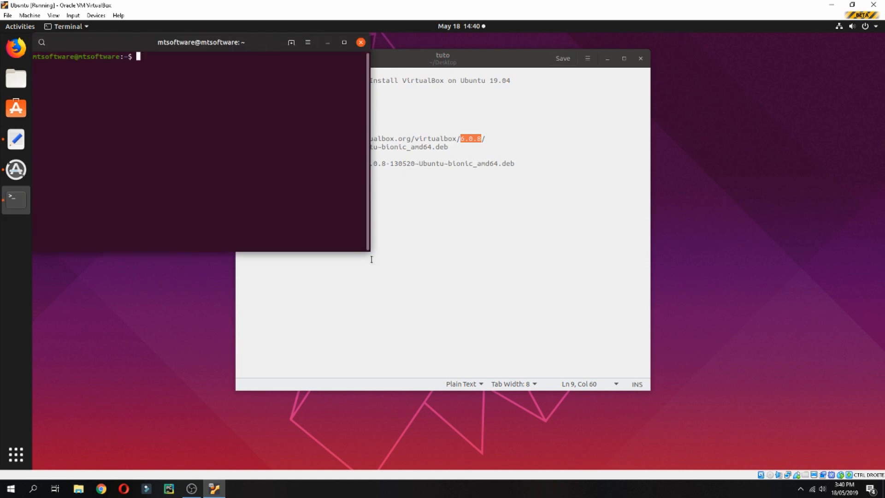
{"action": "right_click", "coordinate": [362, 262]}
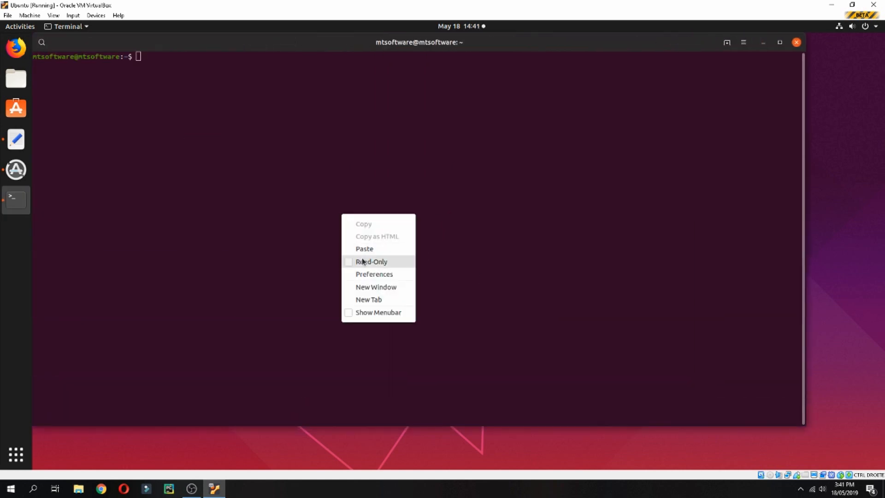
{"action": "left_click", "coordinate": [365, 249]}
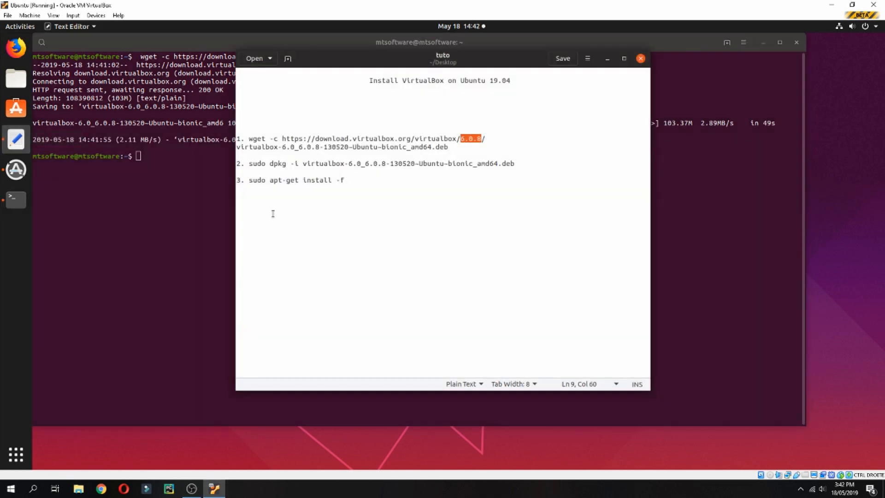
Step: Paste the sudo dpkg -i install command, clear the wrongly pasted wget line and recopy from the notes
{"action": "double_click", "coordinate": [257, 163]}
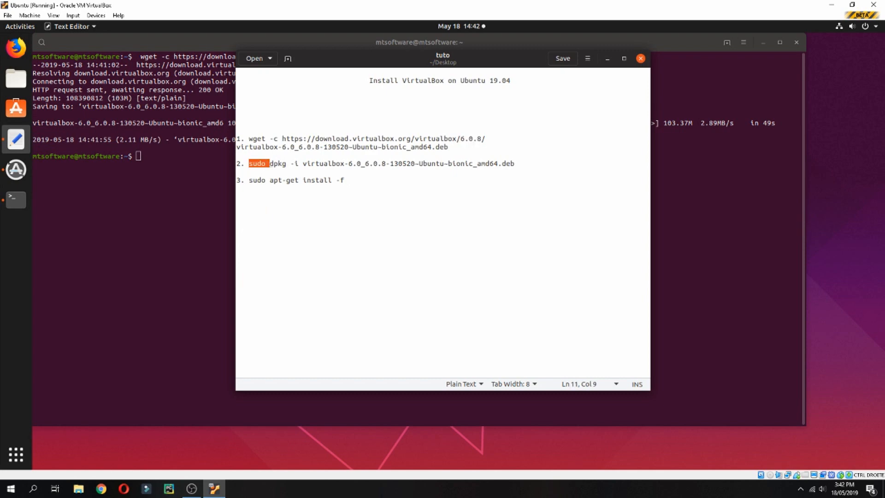
{"action": "right_click", "coordinate": [374, 163]}
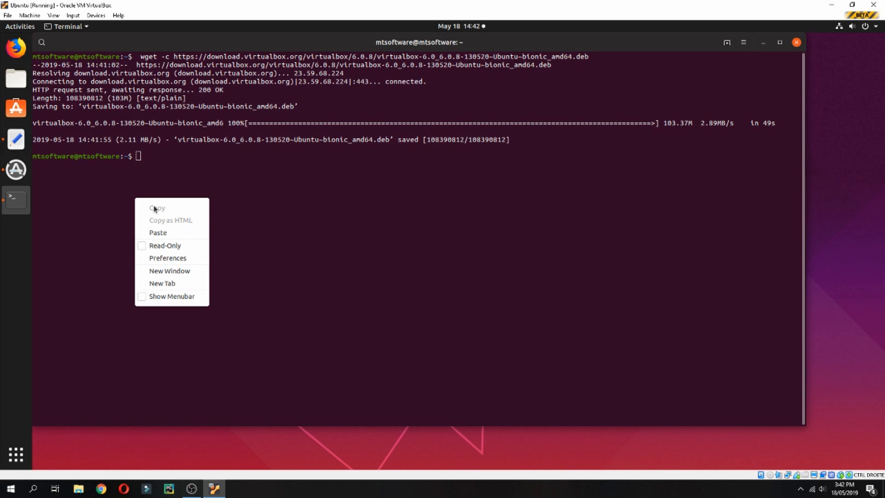
{"action": "left_click", "coordinate": [157, 232]}
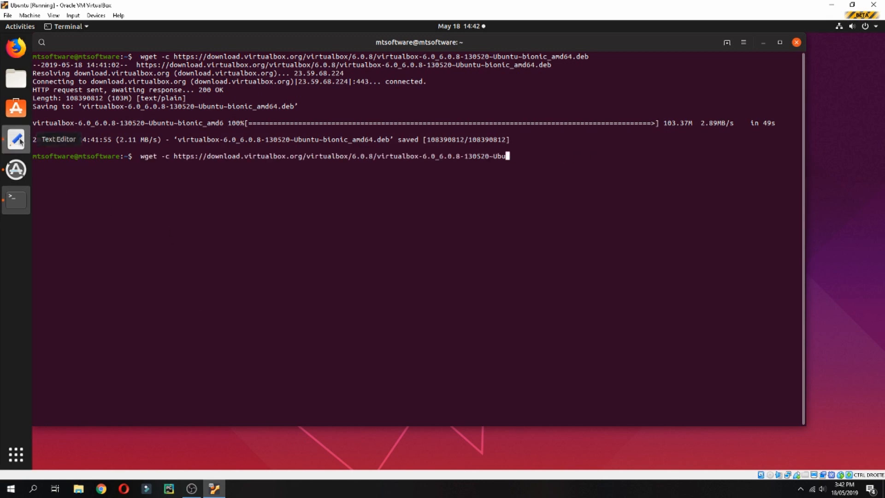
{"action": "key", "text": "BackSpace"}
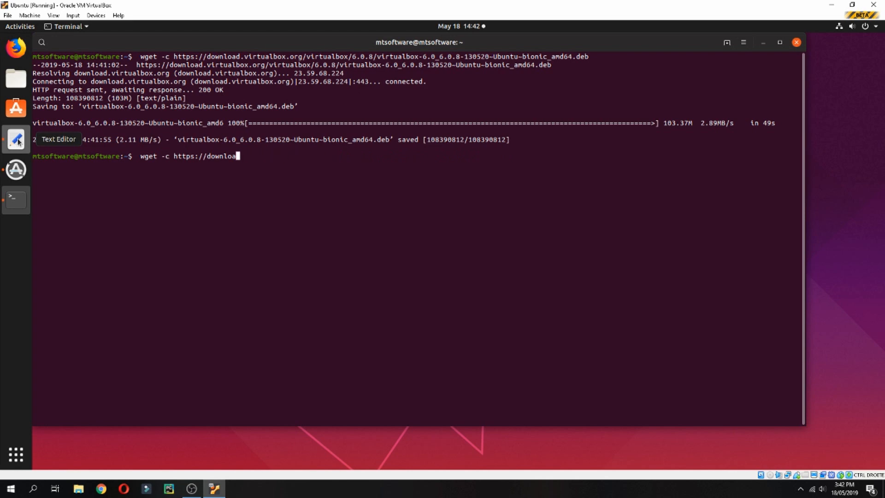
{"action": "left_click", "coordinate": [15, 140]}
{"action": "type", "text": "sudo dpkg -i virtualbox-6.0_6.0.8-130520-Ubuntu-bionic_amd64.deb"}
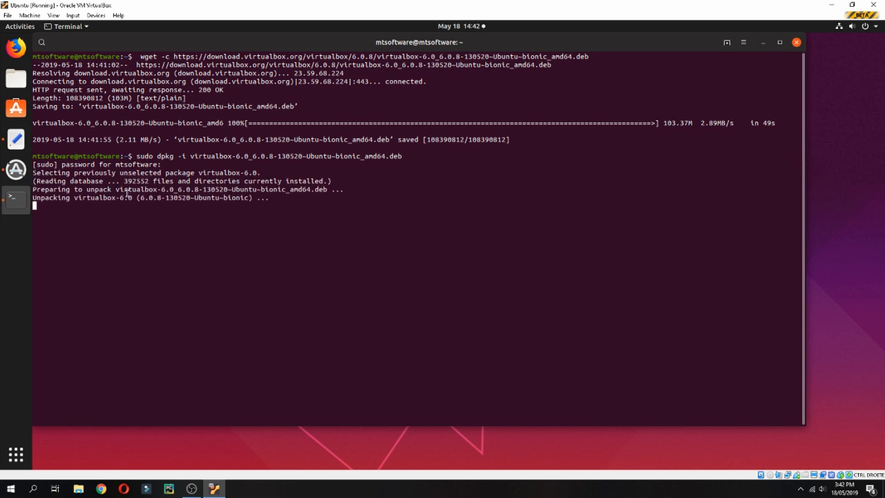
{"action": "mouse_move", "coordinate": [246, 276]}
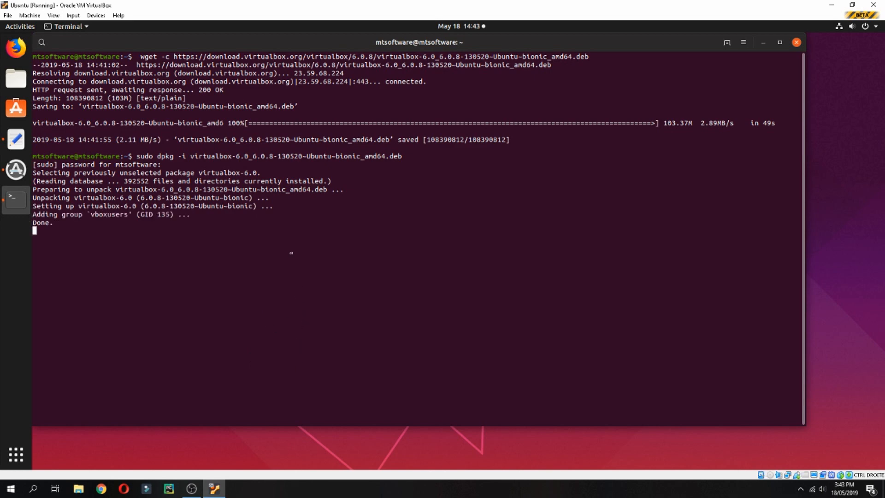
{"action": "mouse_move", "coordinate": [242, 489]}
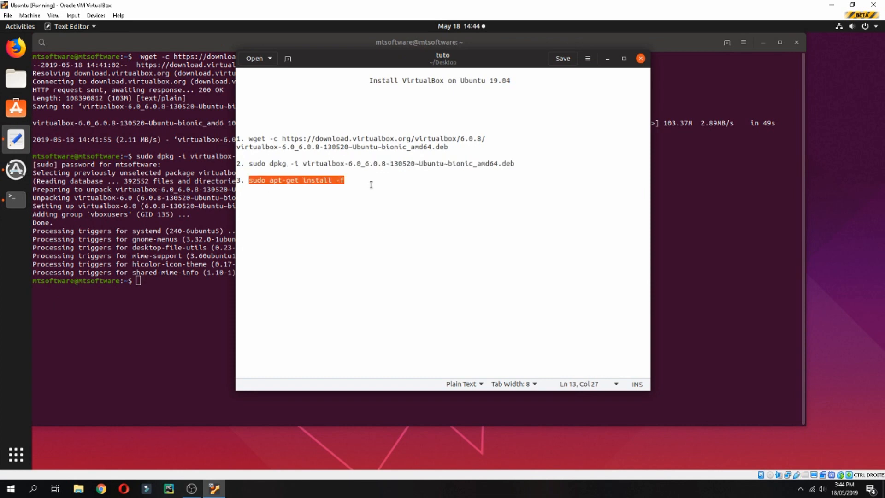
Step: Run sudo apt-get install -f to fix dependencies, then begin typing 'cl' in the terminal
{"action": "right_click", "coordinate": [206, 350]}
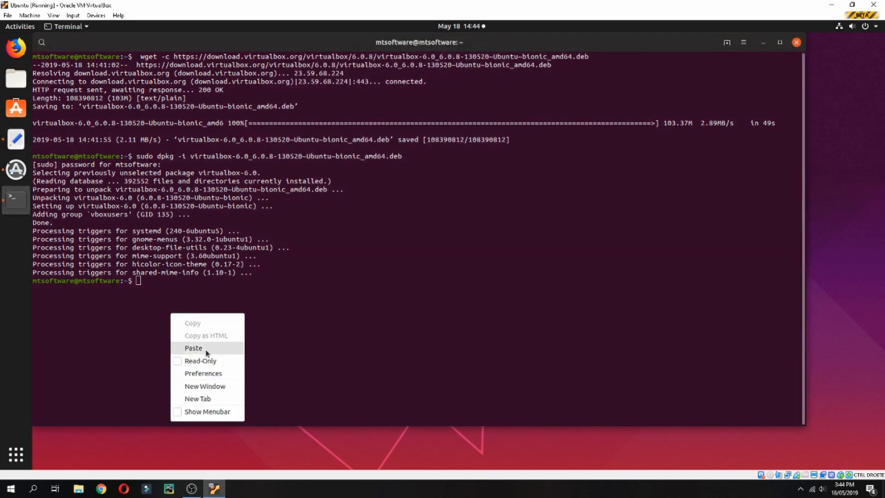
{"action": "left_click", "coordinate": [194, 348]}
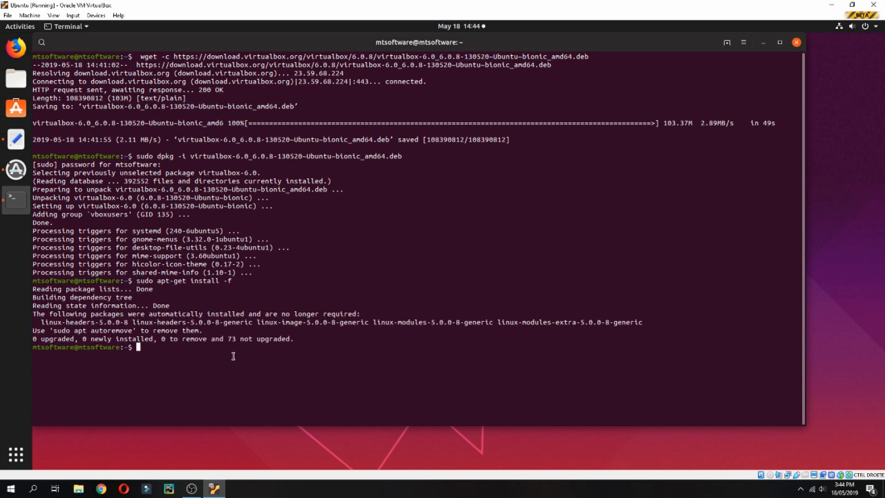
{"action": "type", "text": "cl"}
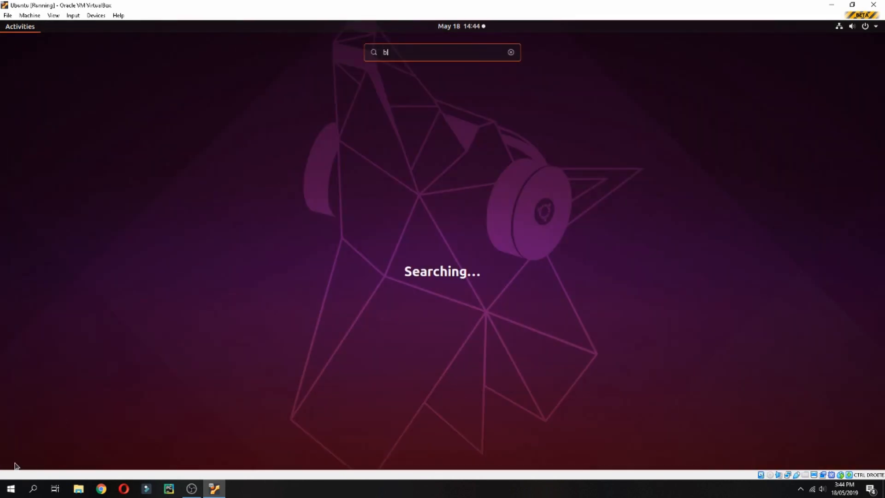
Step: Search 'virt' in Activities to launch VirtualBox and close the tuto notes window
{"action": "type", "text": "virt"}
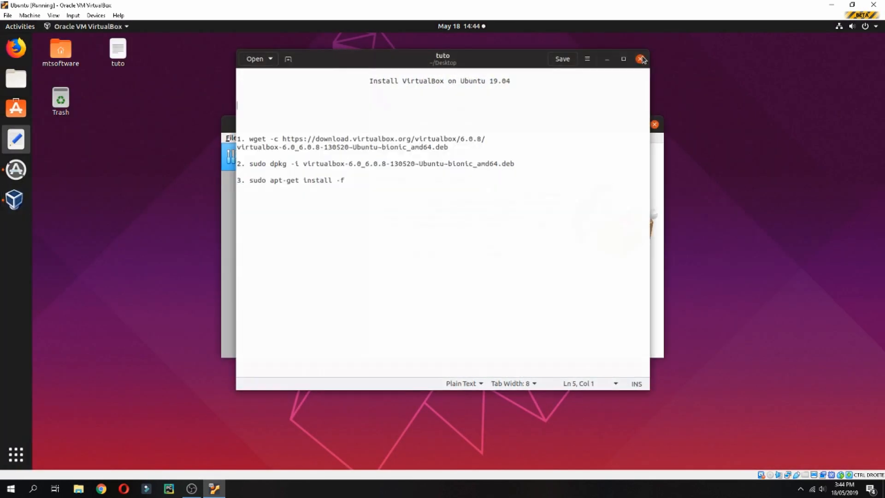
{"action": "left_click", "coordinate": [640, 59]}
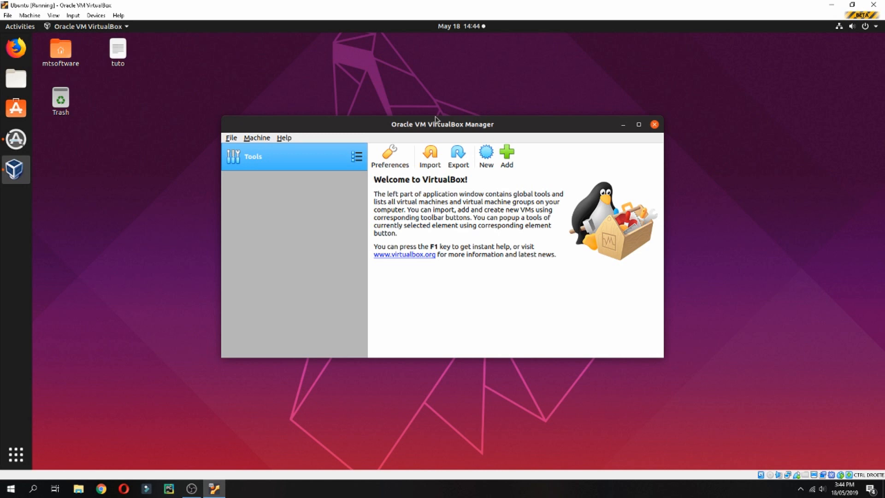
Step: Show Help > About VirtualBox and highlight version 6.0.8 r130520
{"action": "left_click", "coordinate": [285, 138]}
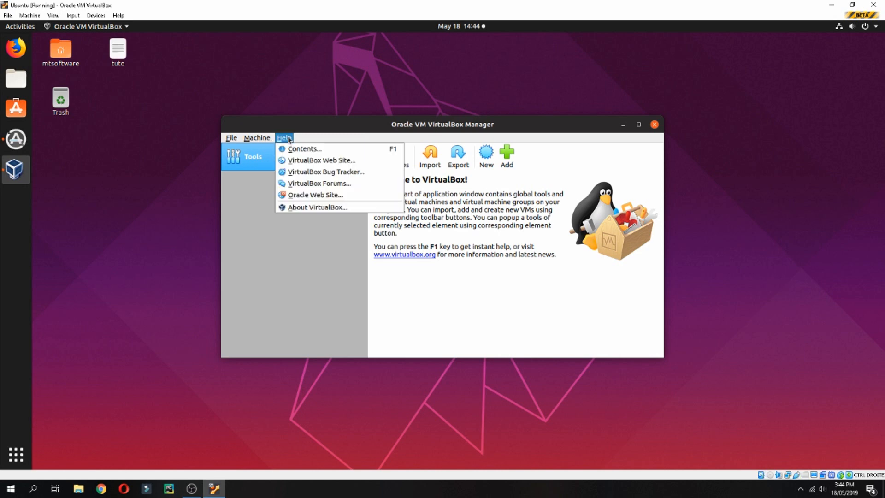
{"action": "left_click", "coordinate": [317, 207]}
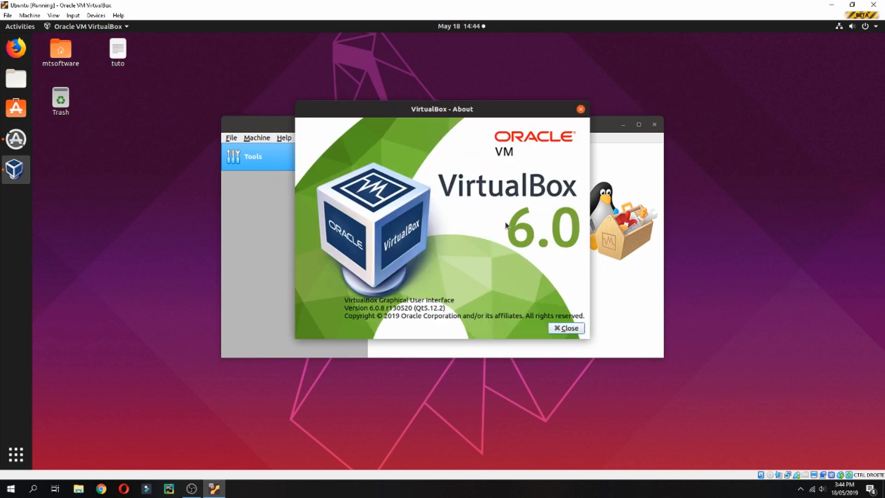
{"action": "mouse_move", "coordinate": [541, 252]}
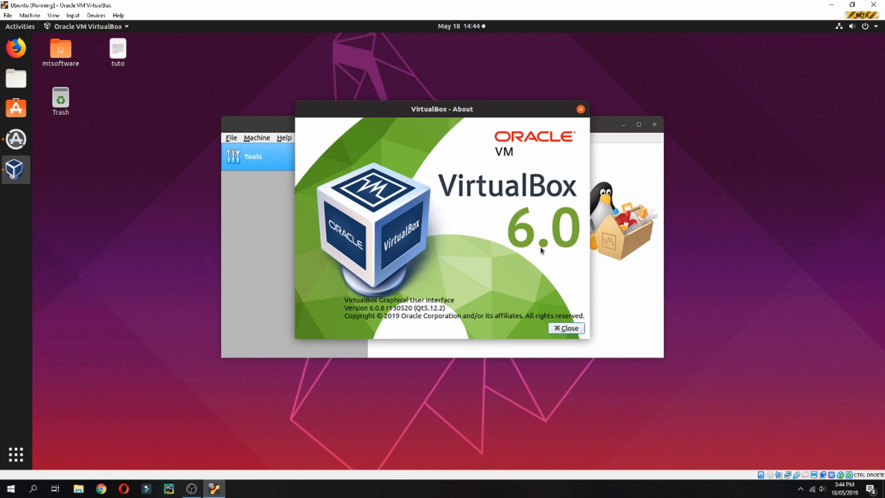
{"action": "double_click", "coordinate": [400, 309]}
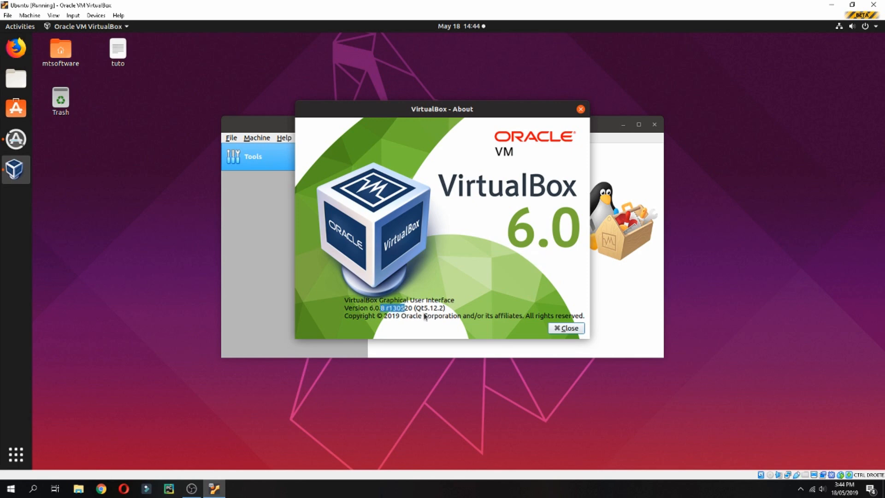
{"action": "mouse_move", "coordinate": [468, 299]}
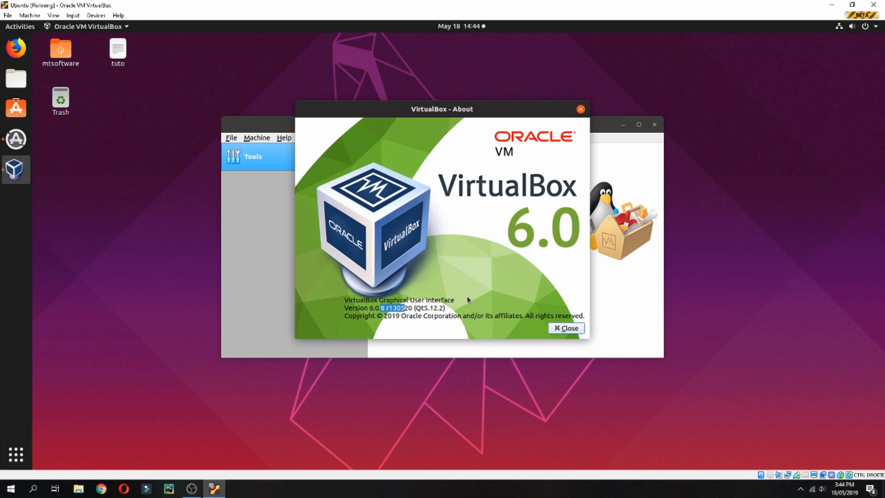
{"action": "mouse_move", "coordinate": [526, 320]}
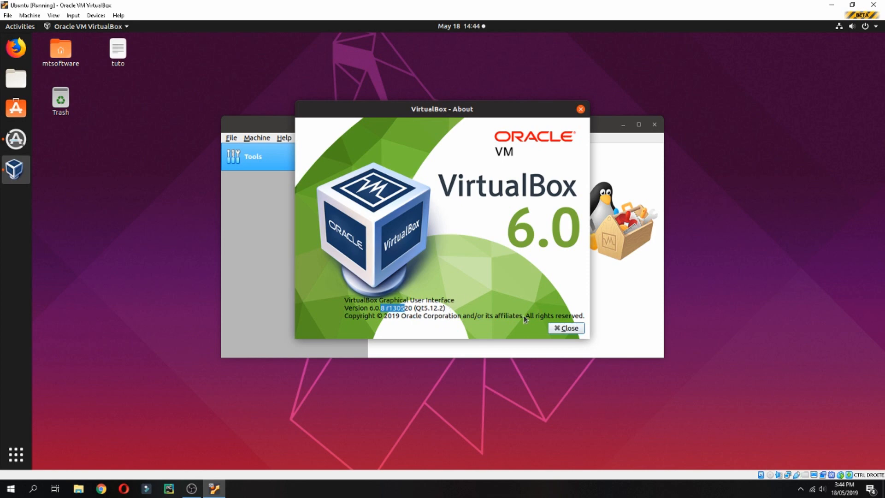